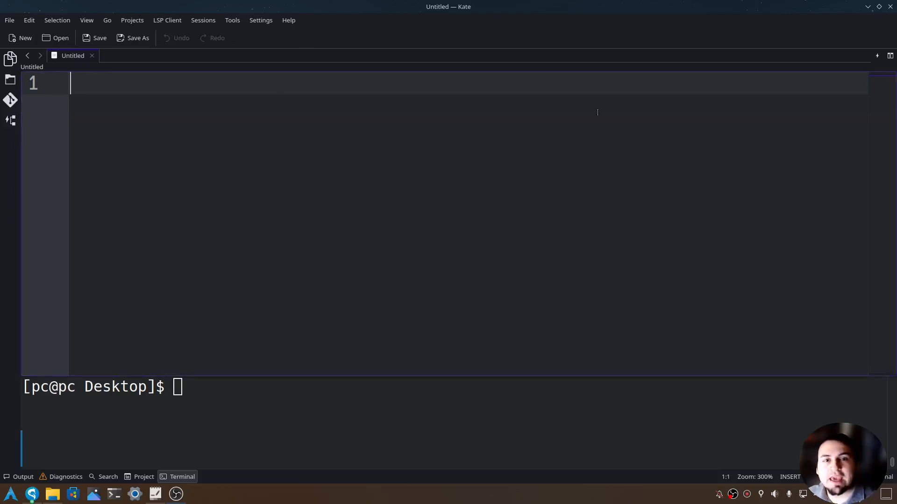
Save the untitled document as thread.py in the Desktop folder.
click(96, 38)
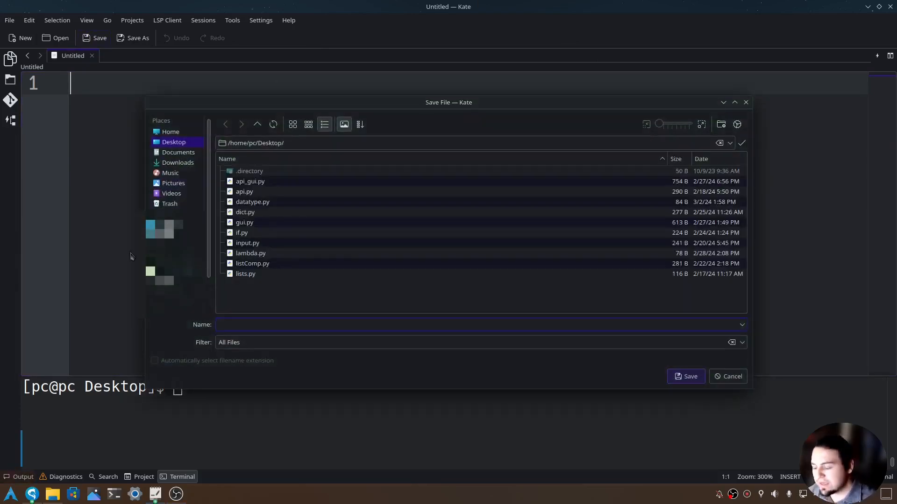
text(thread.py)
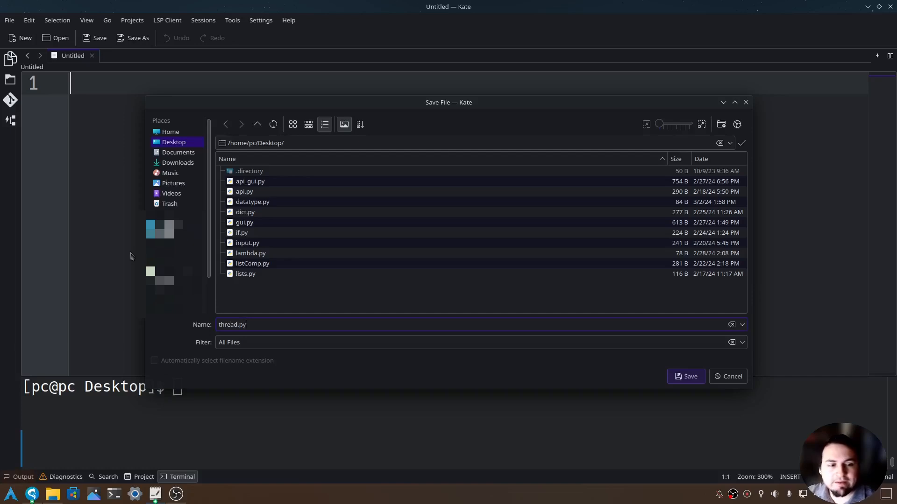
click(685, 376)
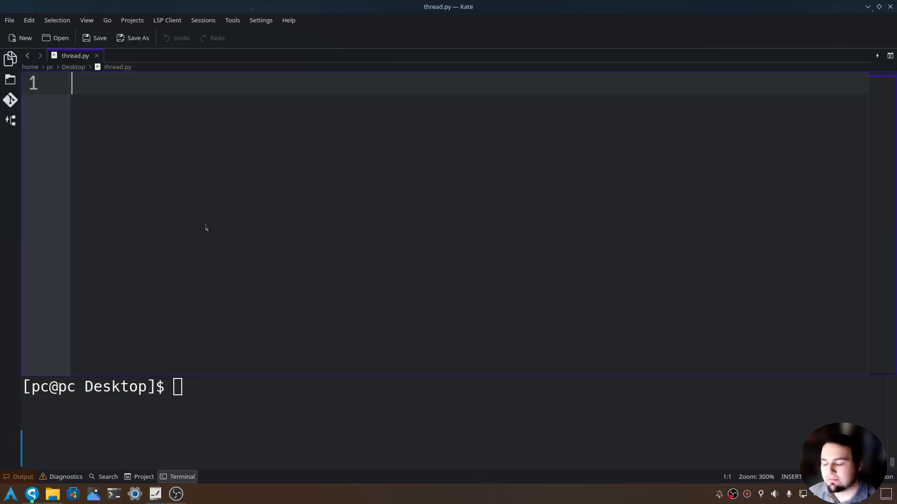
Write 'from threading import Thread' on line 1 of thread.py.
text(from)
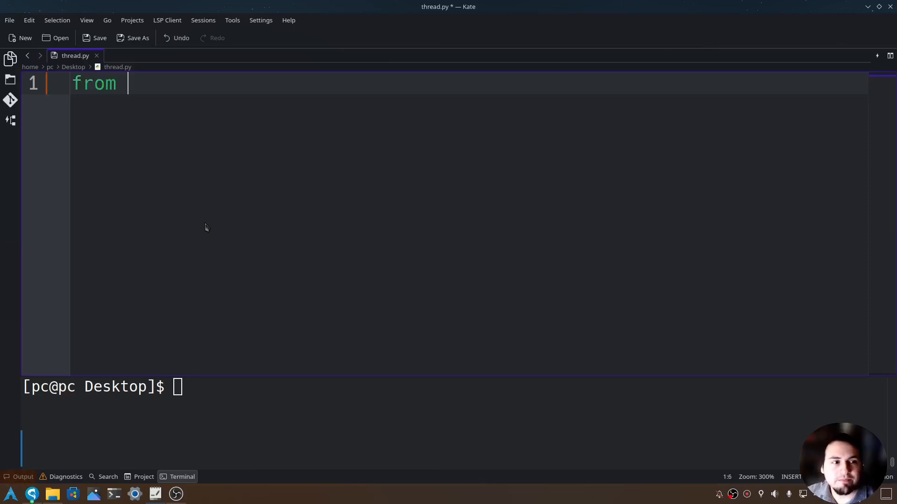
text(threading import Thread)
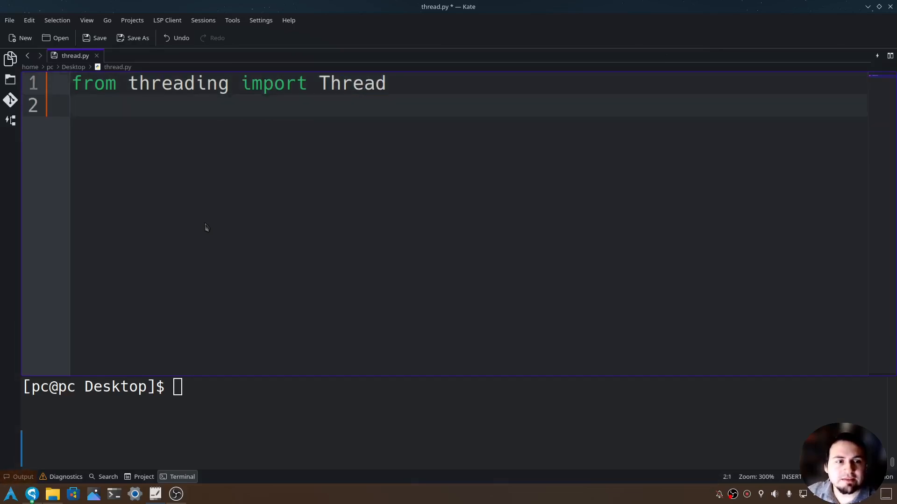
double_click(178, 83)
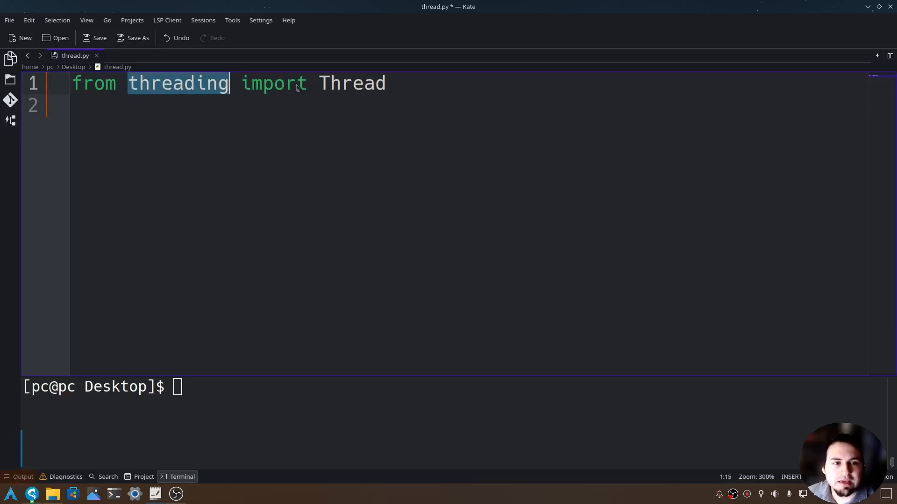
double_click(352, 83)
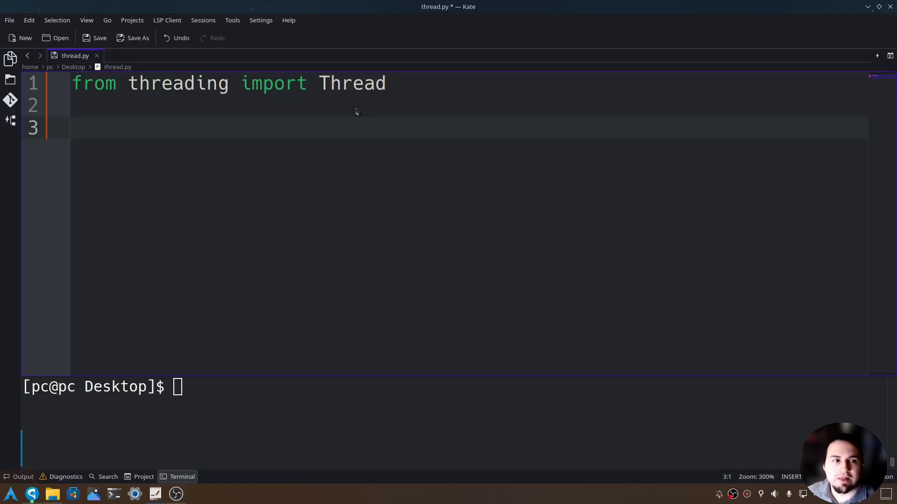
Write 'class ThreadTest(Thread):' on line 3.
text(class)
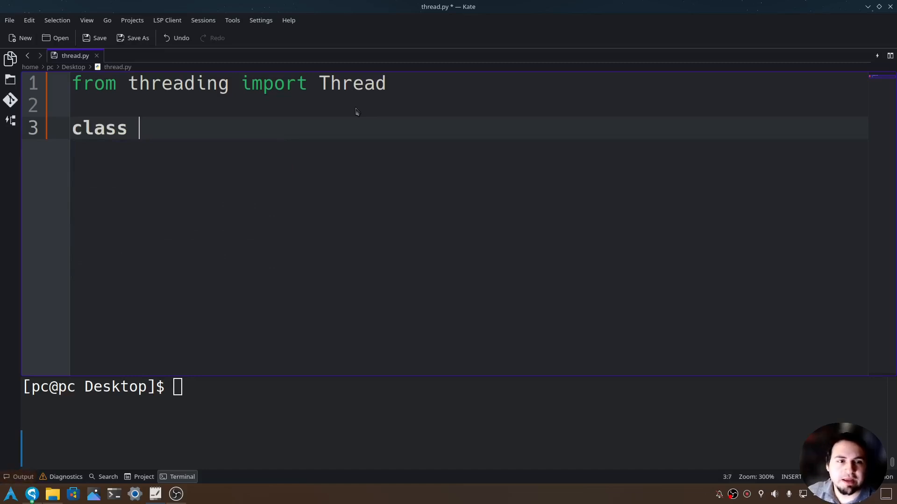
text(ThreadTest()
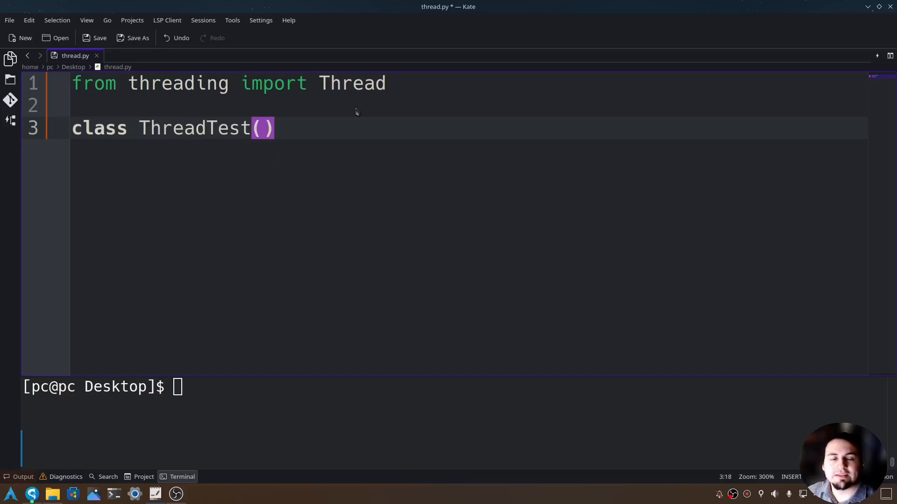
text(T)
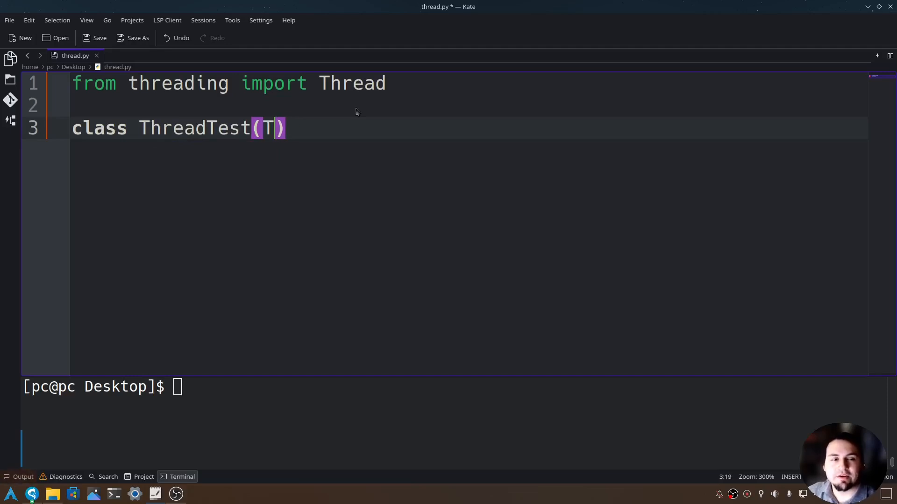
text(hread):)
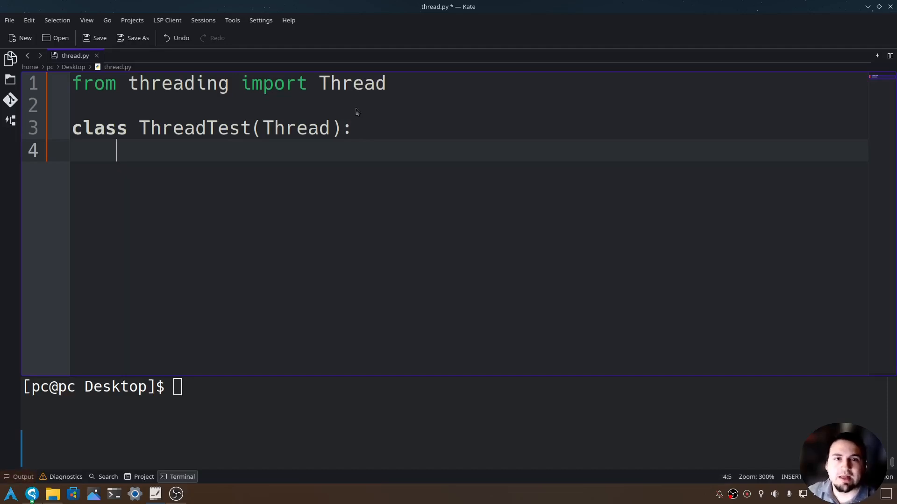
Write the constructor header 'def __init__(self):' inside ThreadTest.
text(def)
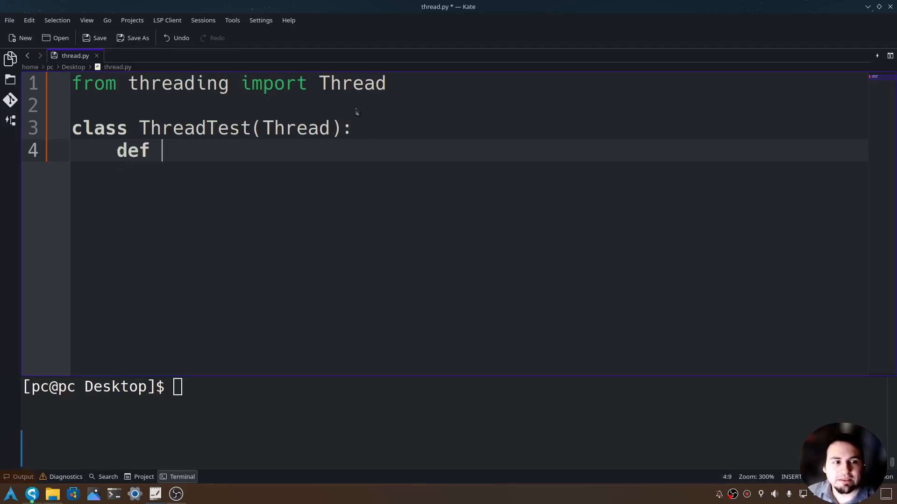
text(__ini)
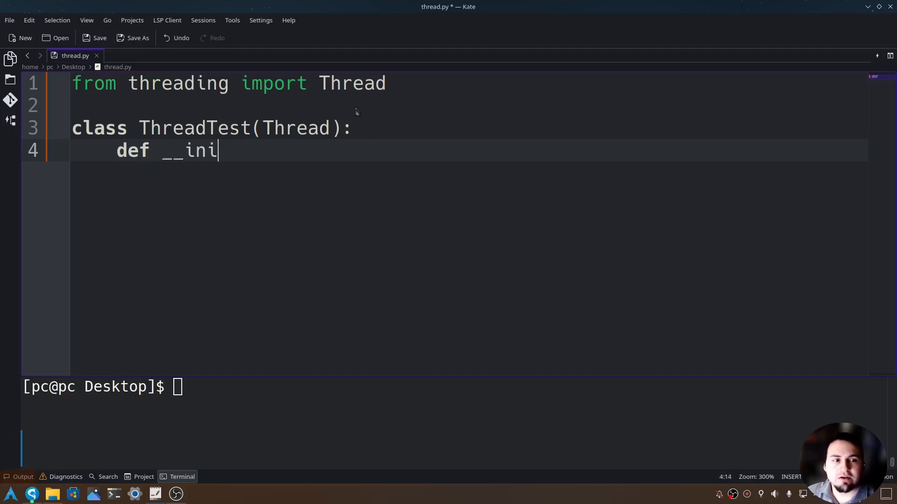
text(t__())
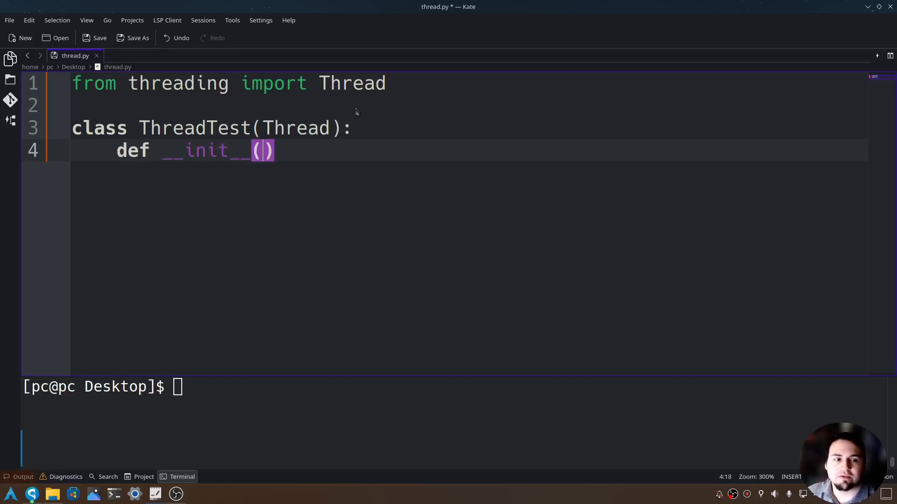
text(s)
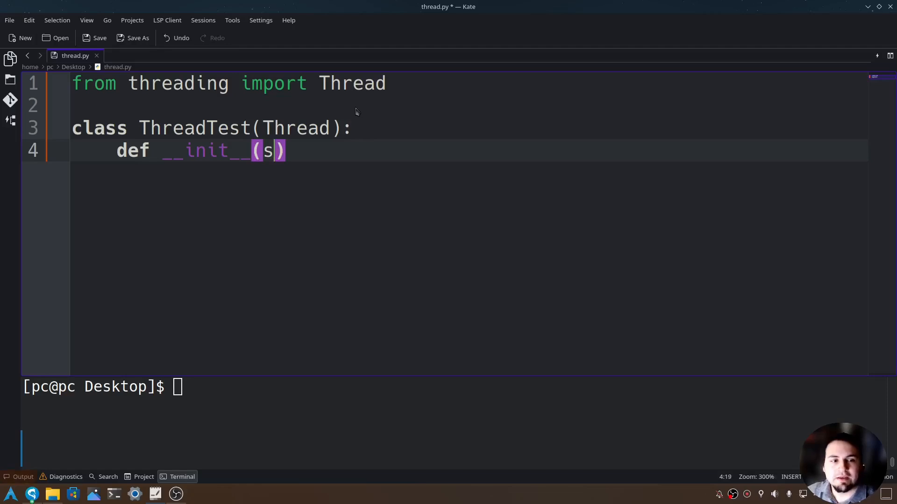
text(elf):)
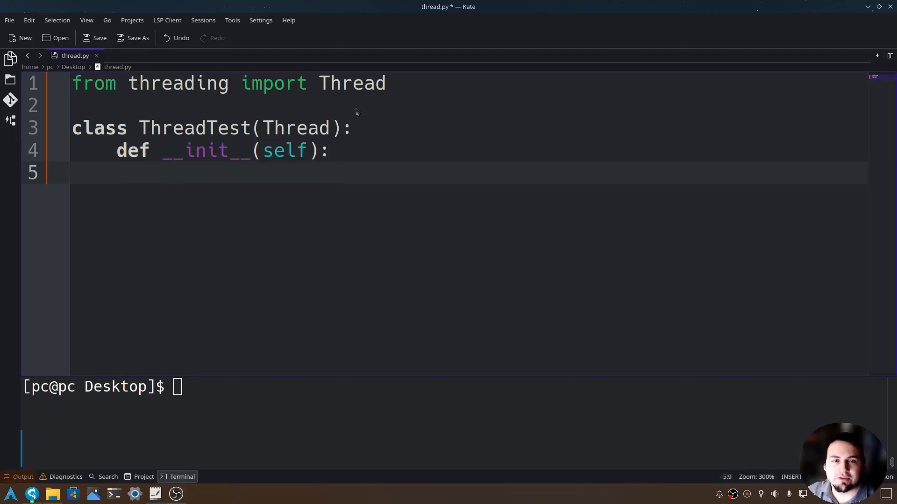
Make the constructor body call 'Thread.__init__(self)'.
text(Thre)
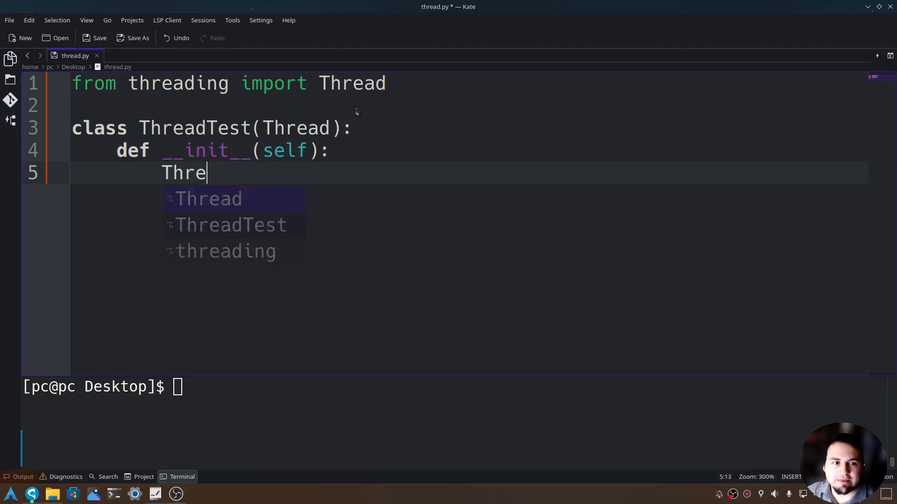
text(ad.__)
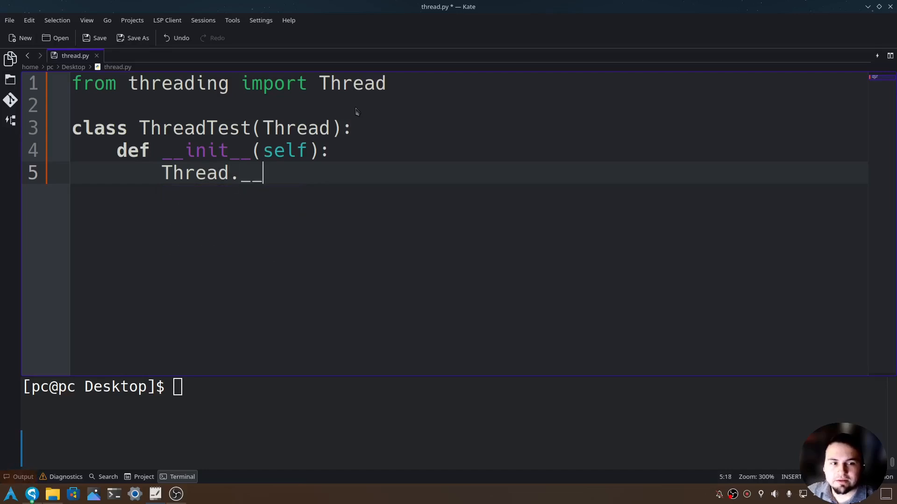
text(init_)
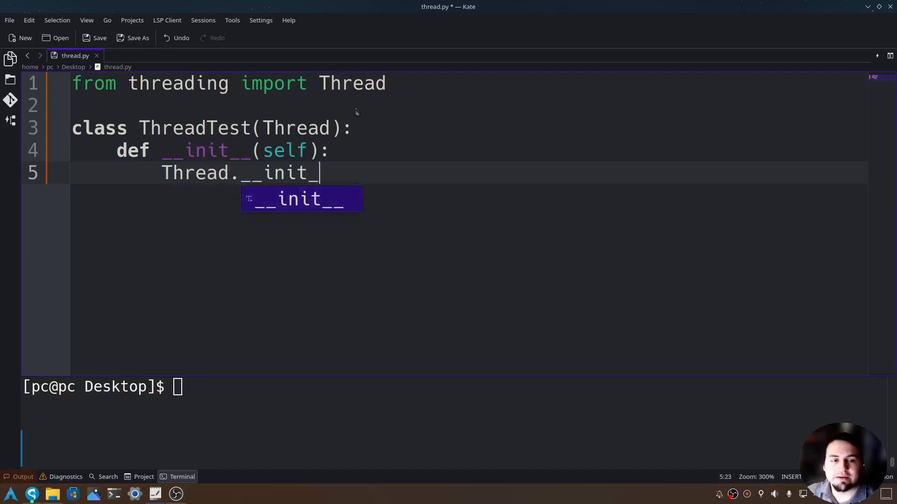
text((self))
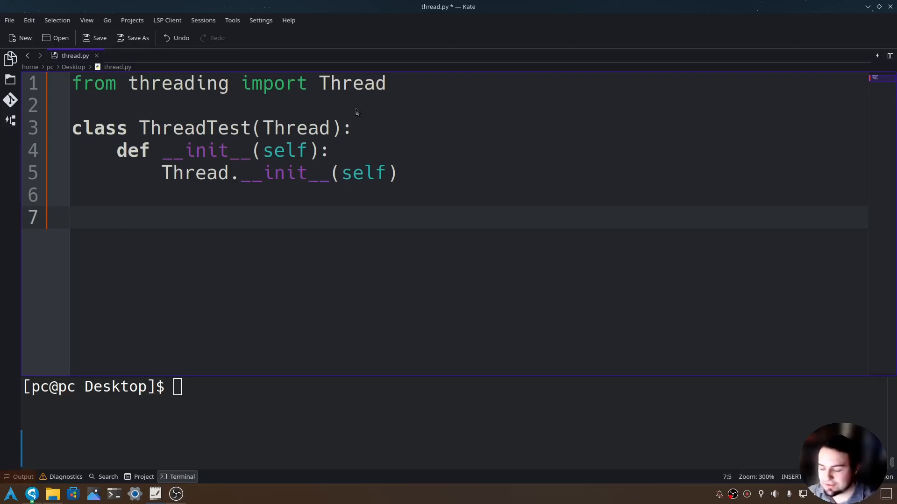
Write 'def run(self):' with an empty body and begin a 'def loo' method below it.
text(def)
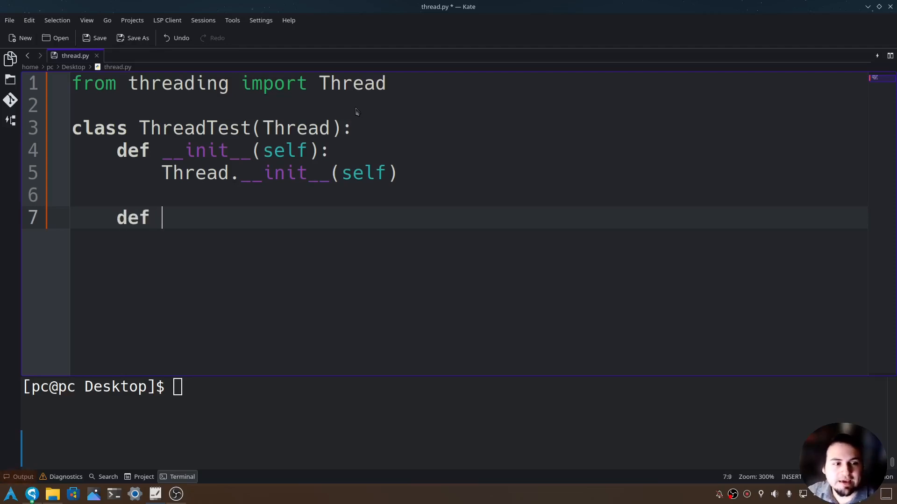
text(run(self))
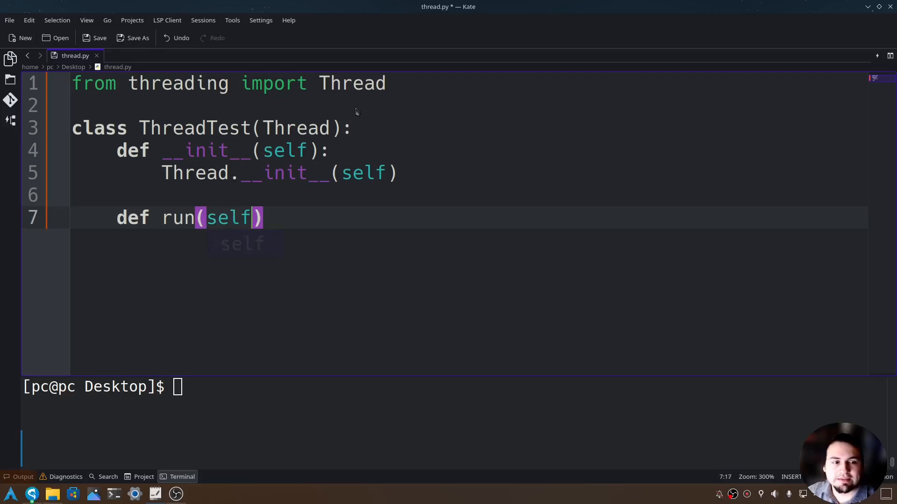
text(:)
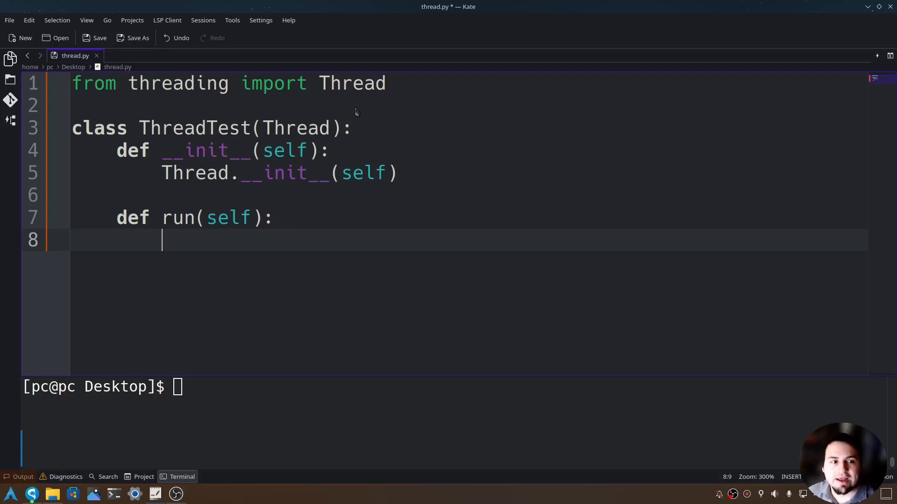
key(Return)
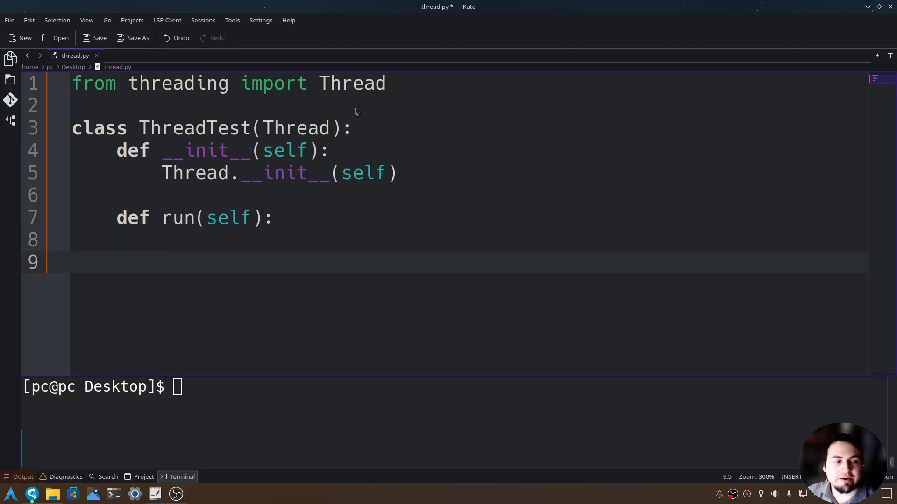
key(Return)
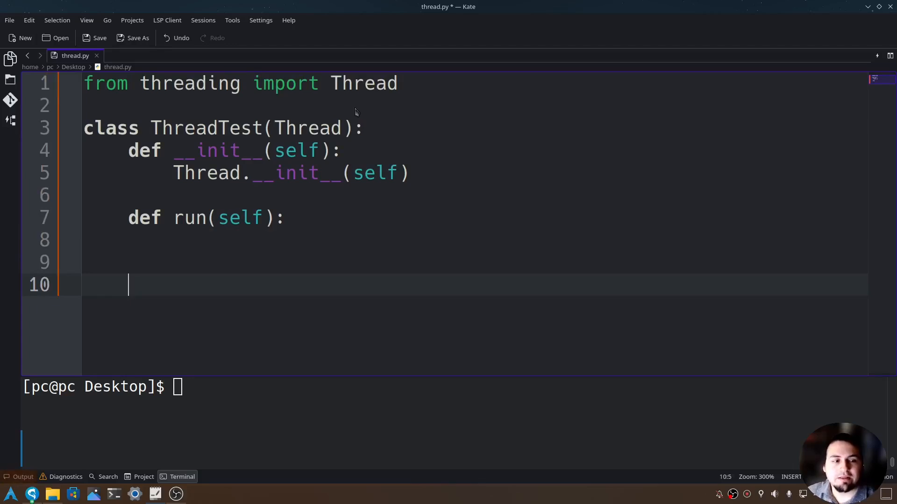
text(def loo)
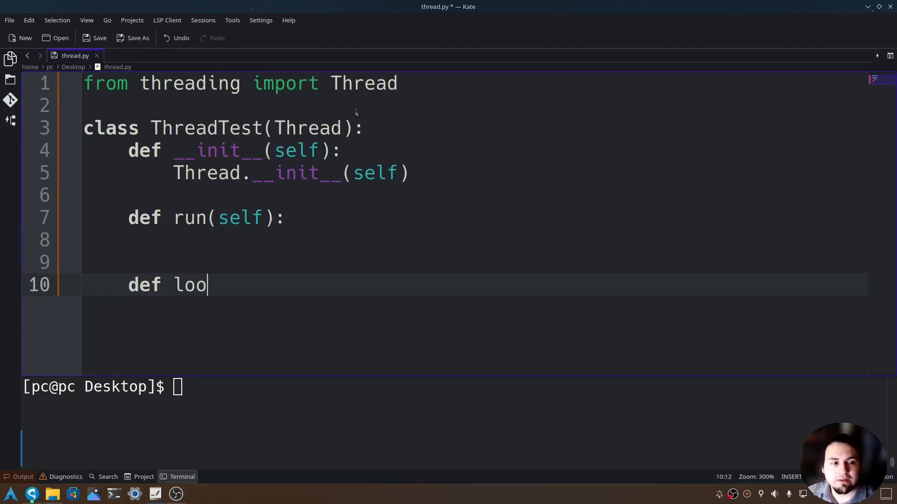
Complete the method header 'def looping(self):'.
text(ping(self))
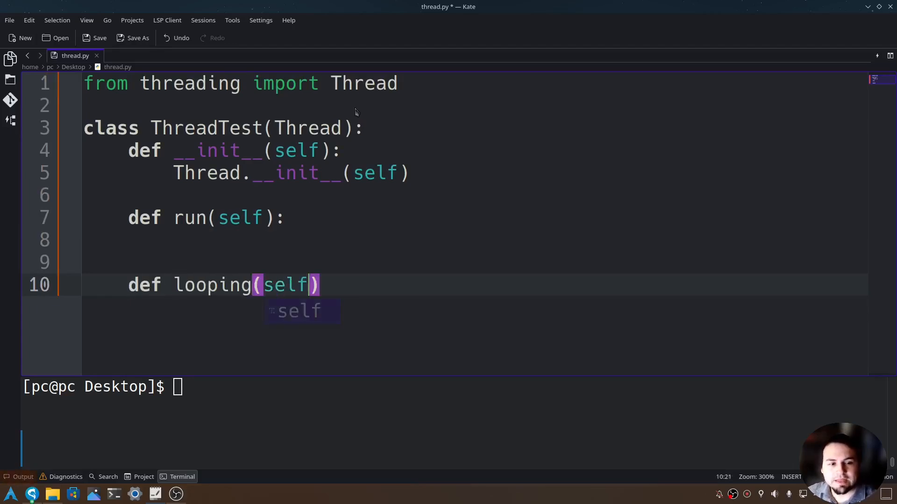
text(:)
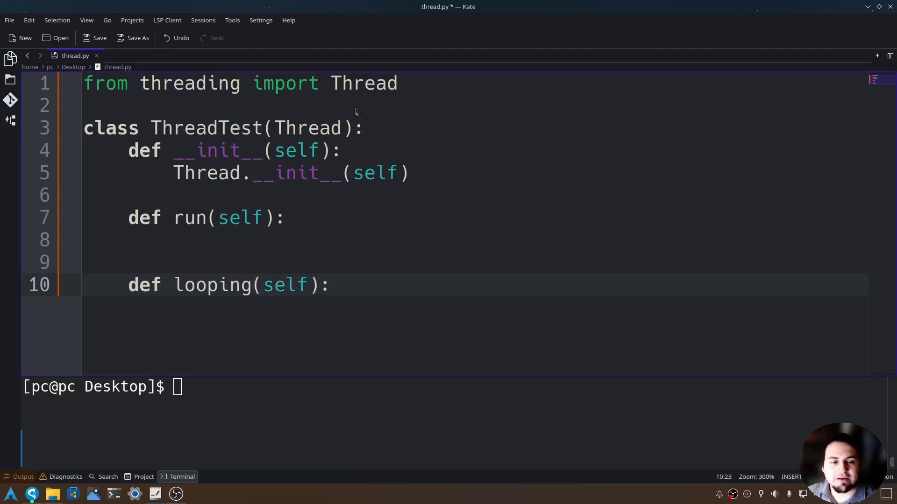
key(Return)
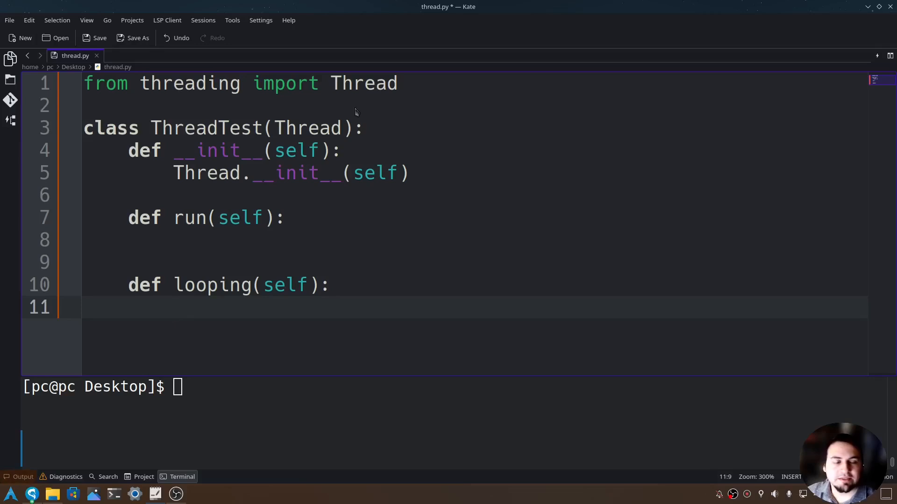
Give looping a 'for i in range(1000):' loop that calls print(i+1).
text(for i in)
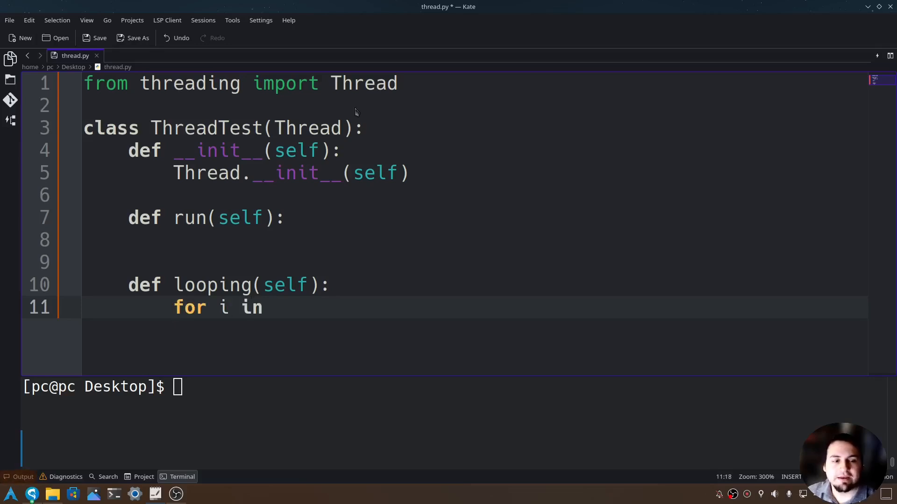
text(range(1000))
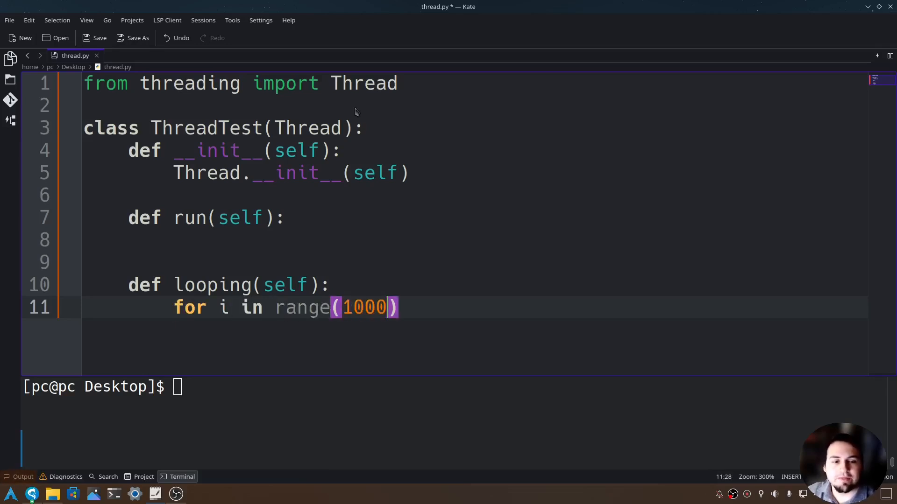
text(:)
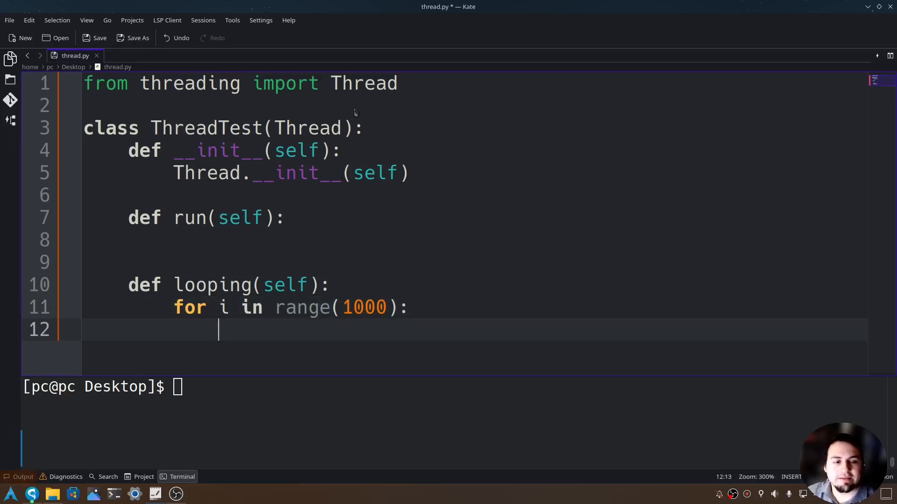
text(print())
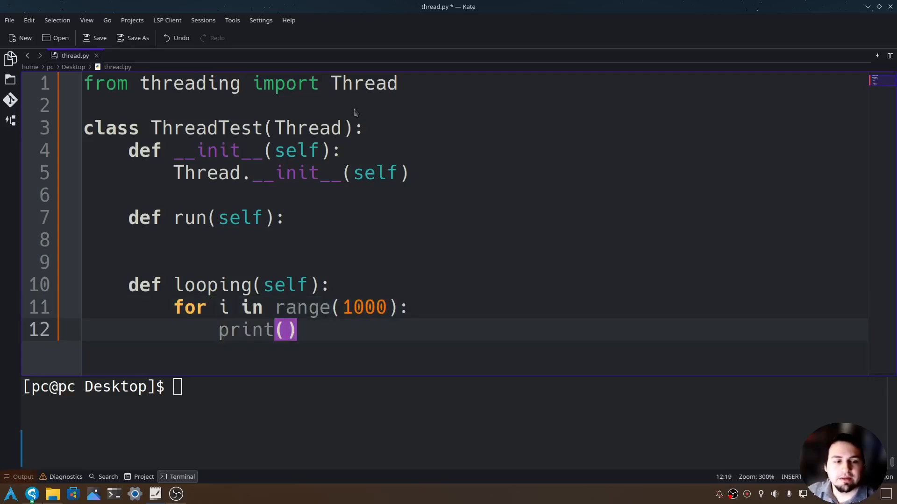
text(i+1)
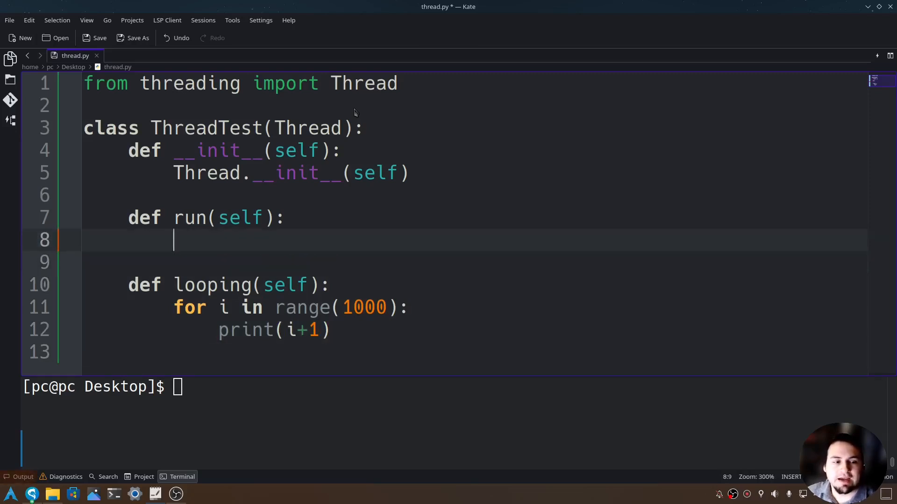
Make run's body call self.looping().
text(self.)
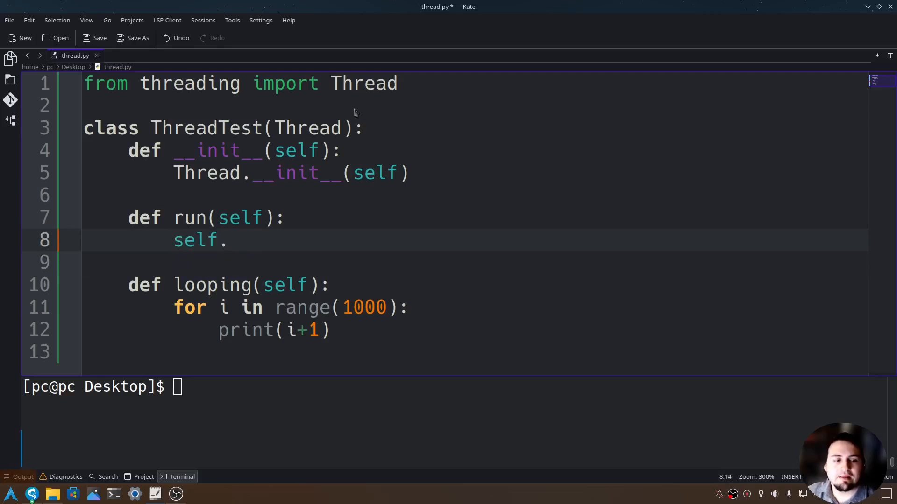
text(looping())
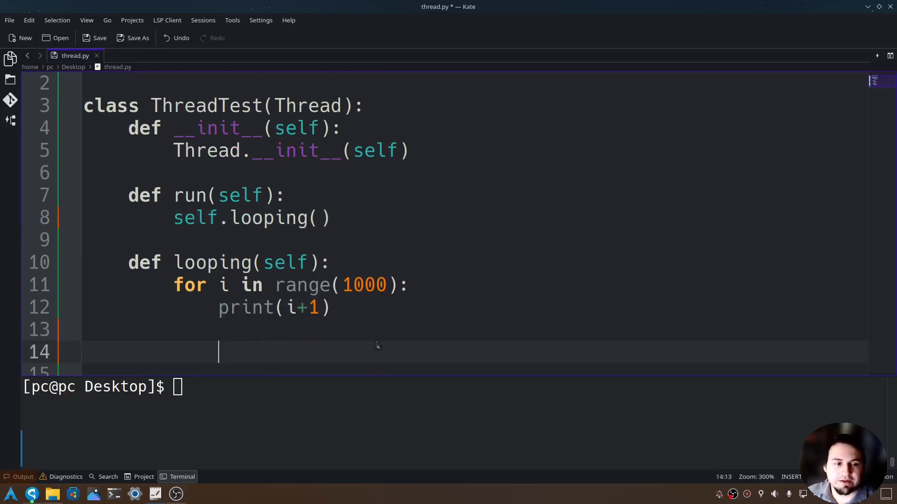
Write the top-level guard 'if __name__ == "__main__":' below the class.
key(Home)
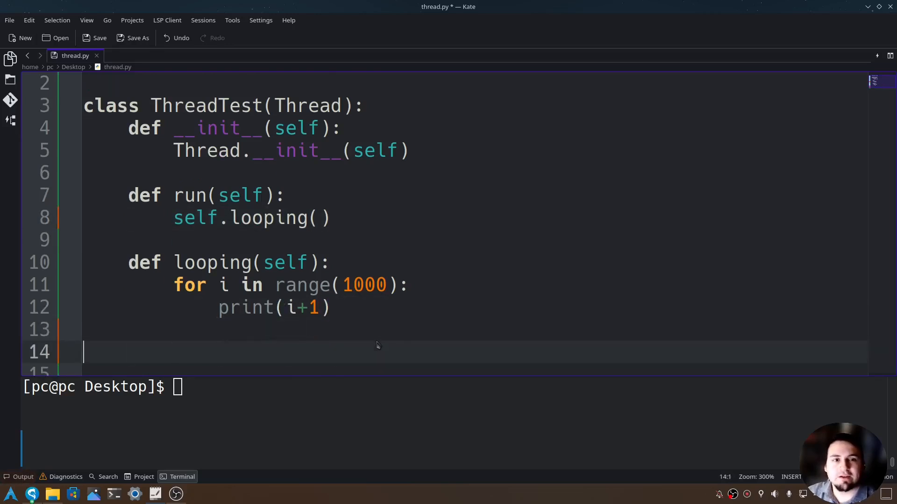
text(if)
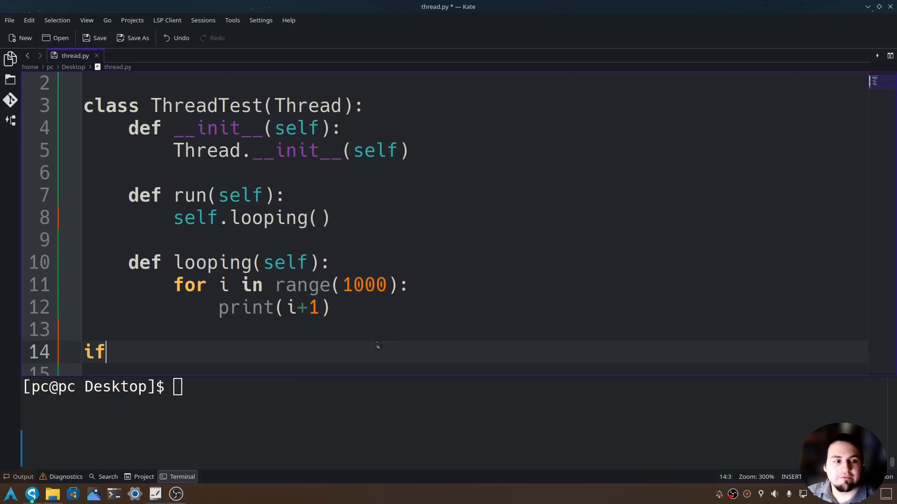
text(__name)
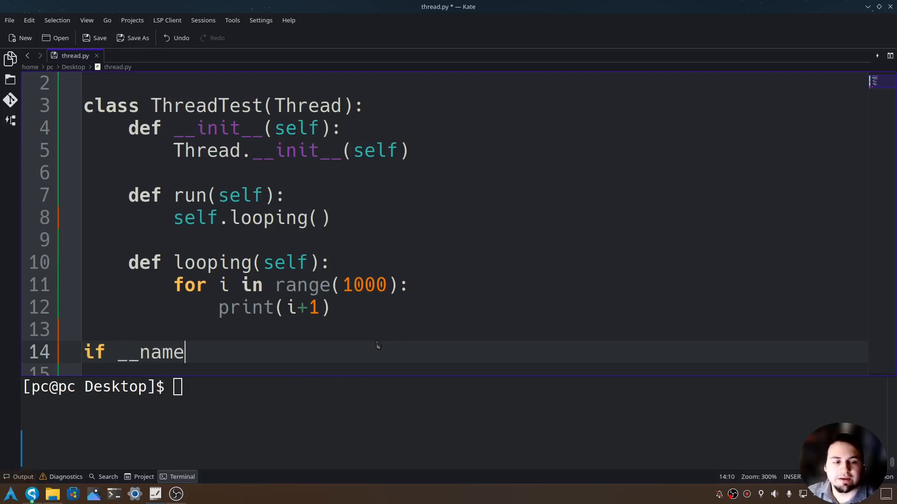
text(__ == "__ma)
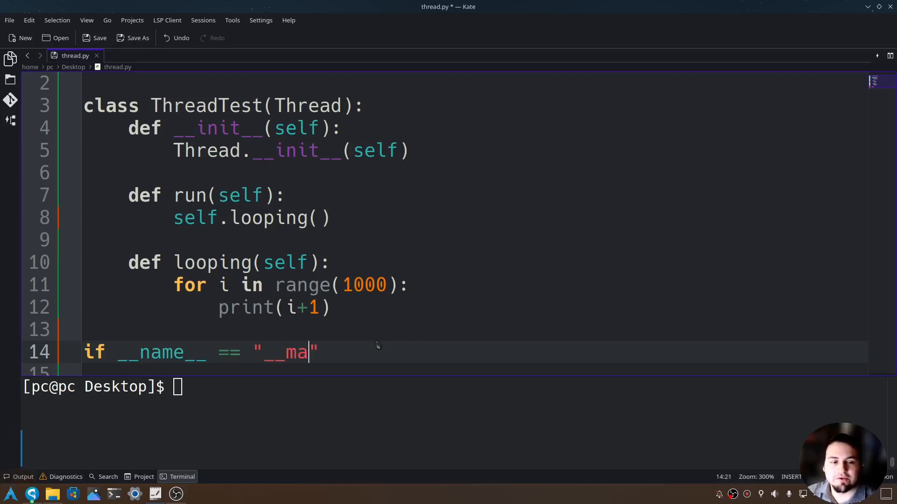
text(in__":)
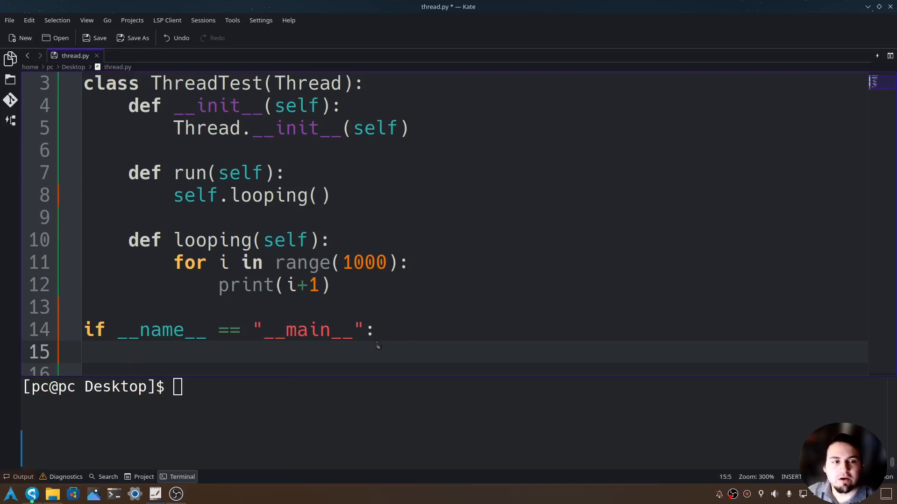
Write 'test = ThreadTest()', 'test.start()' and 'test.join()' inside the main block.
text(test =)
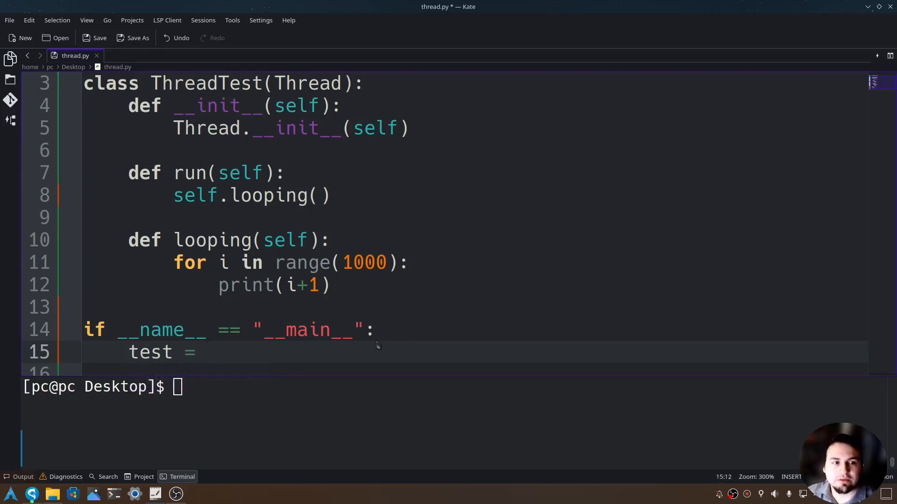
text(ThreadTest())
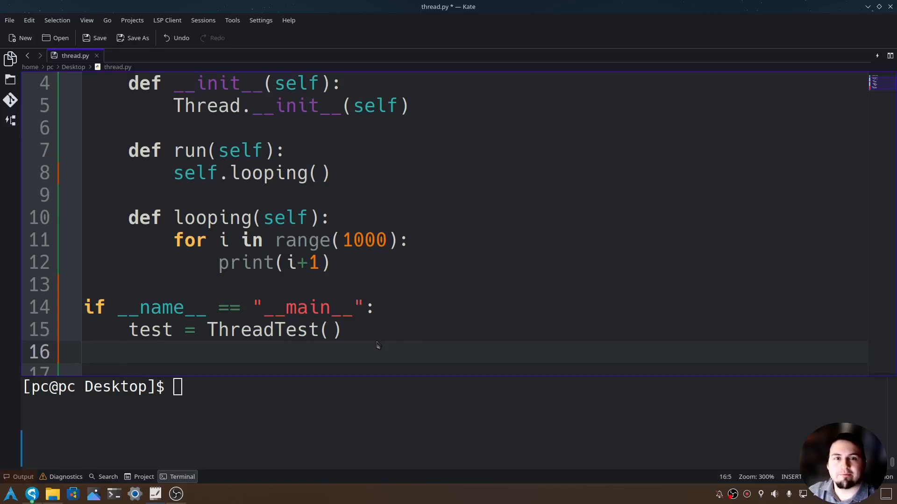
text(test.st)
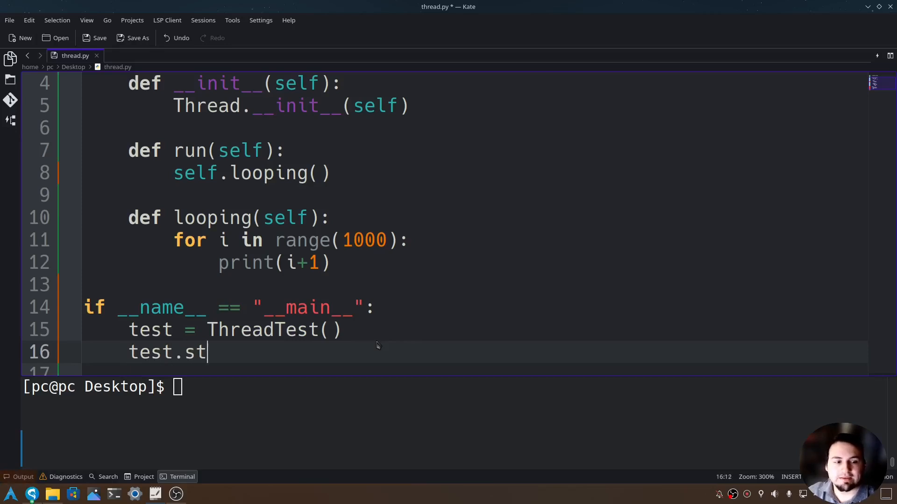
text(art())
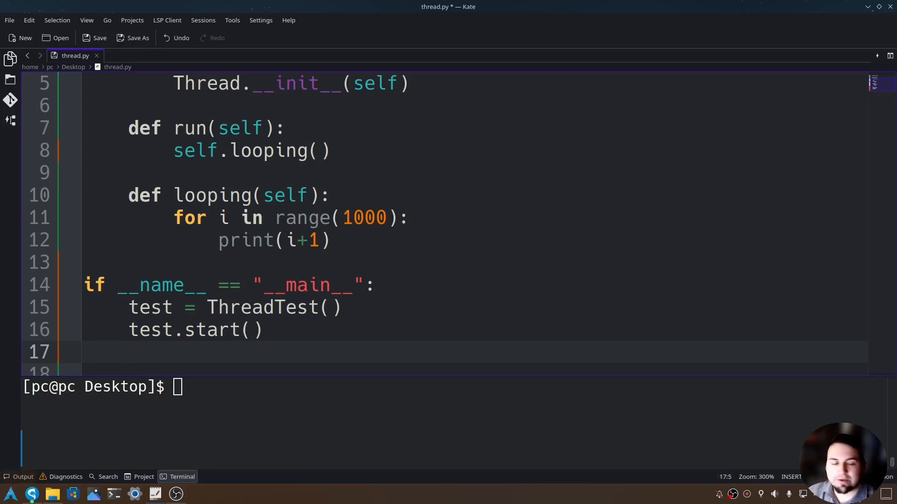
text(test.)
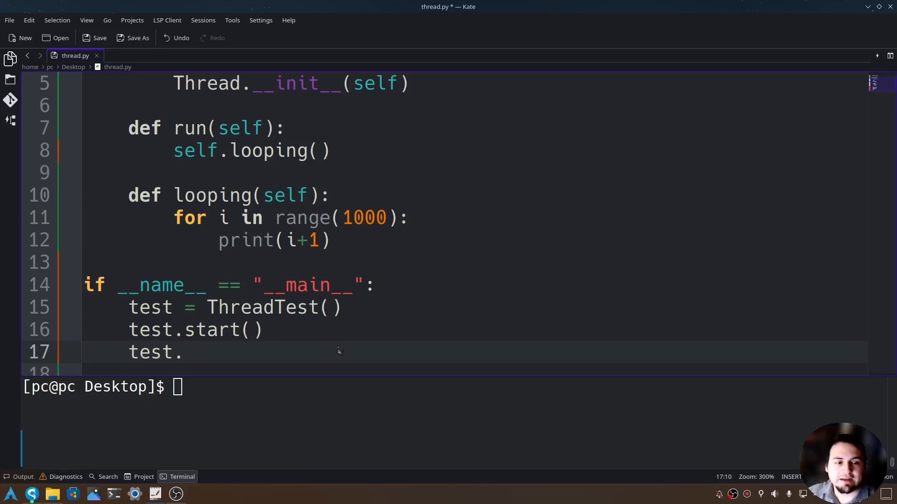
text(join())
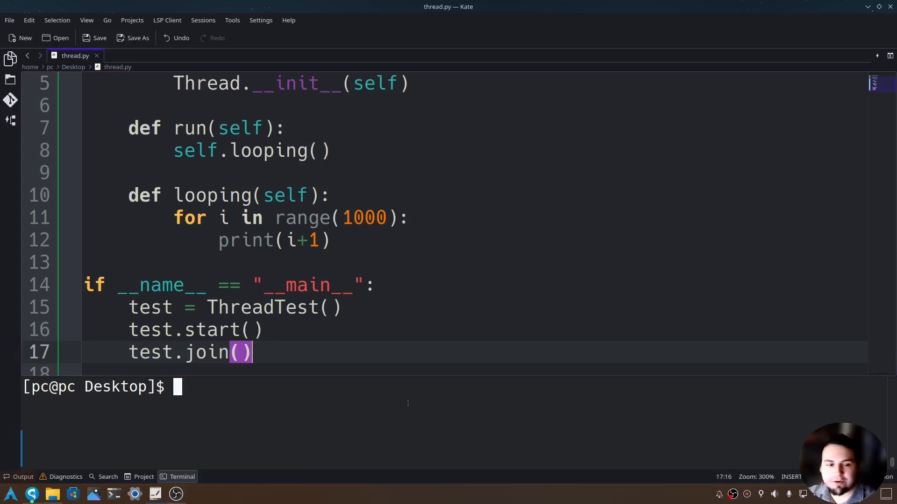
Run 'python thread.py' in the Terminal panel, printing the count up to 1000.
text(python)
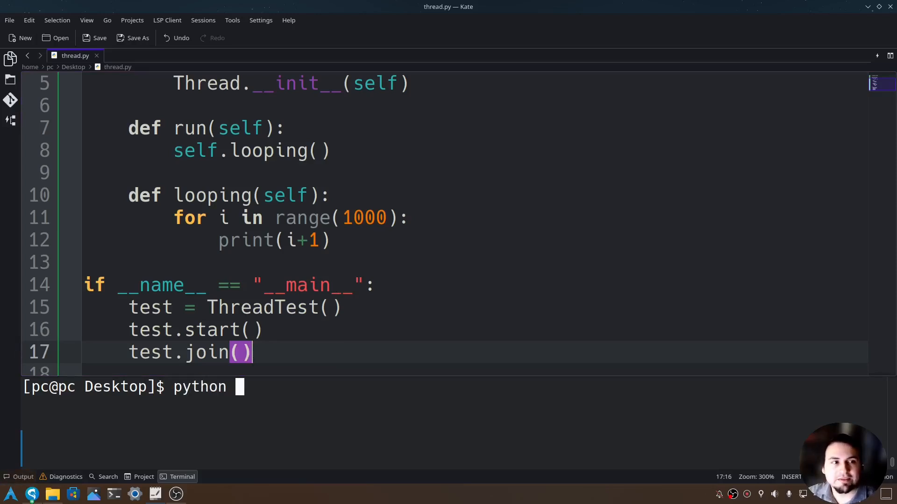
text(thread.py)
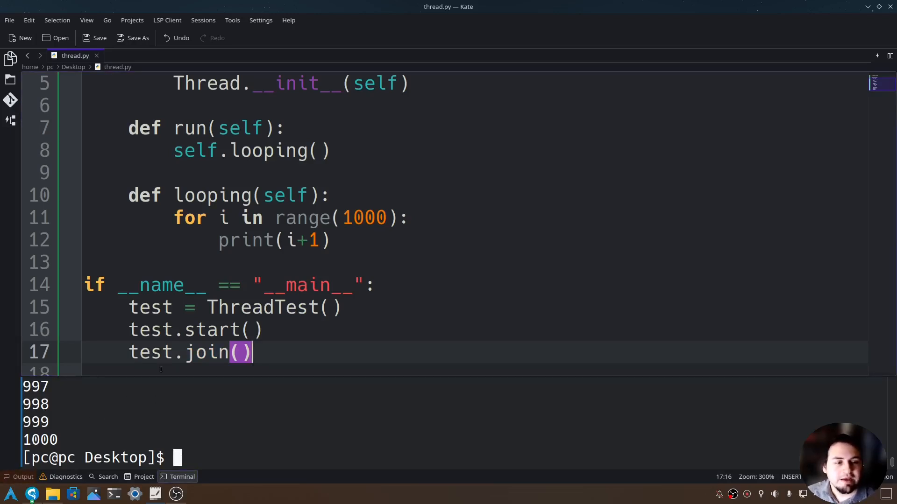
double_click(213, 330)
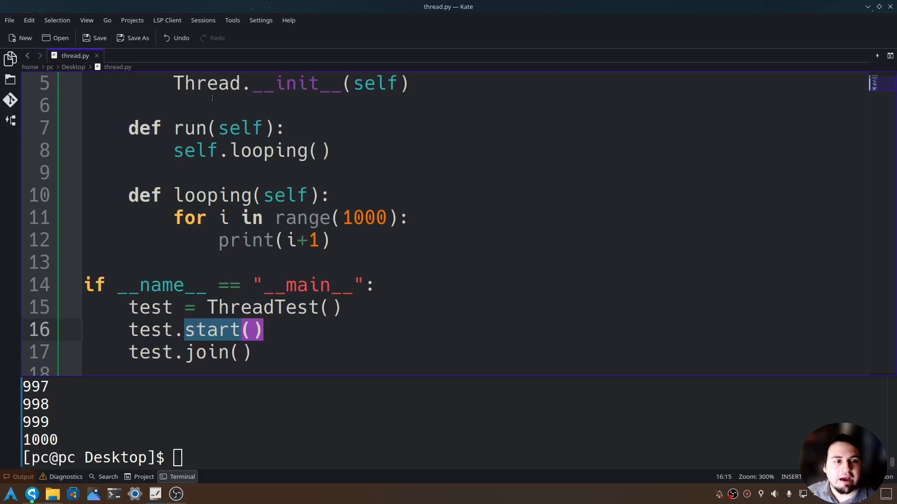
mouse_move(215, 336)
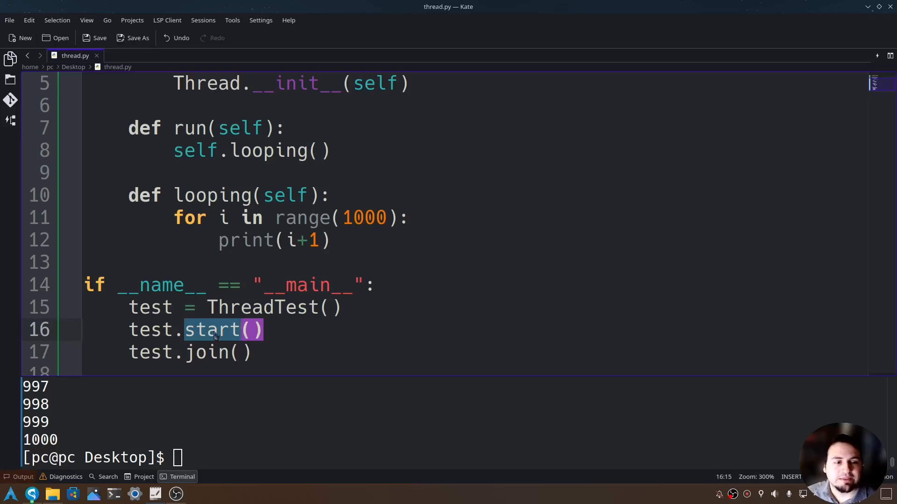